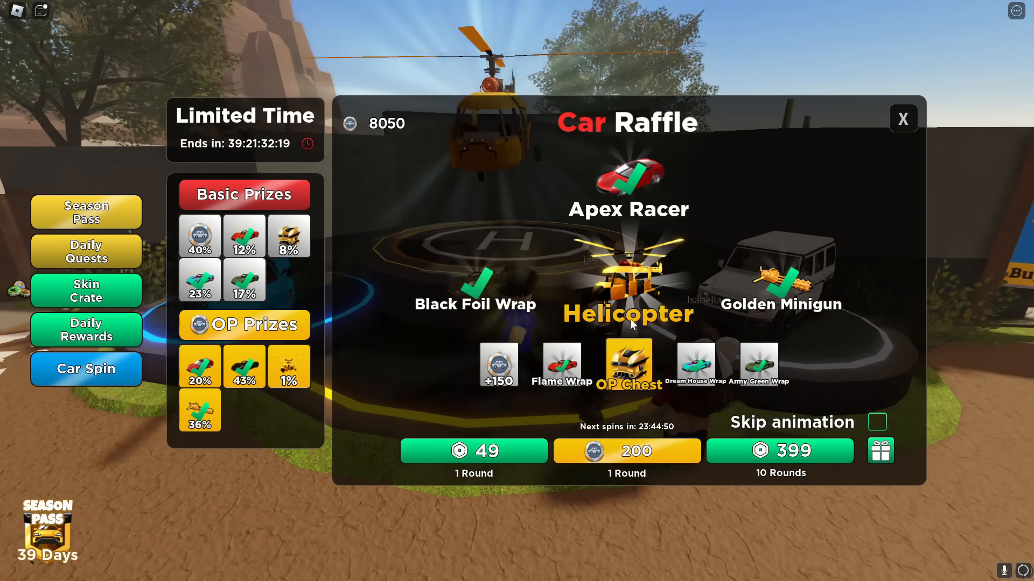
mouse_move(665, 376)
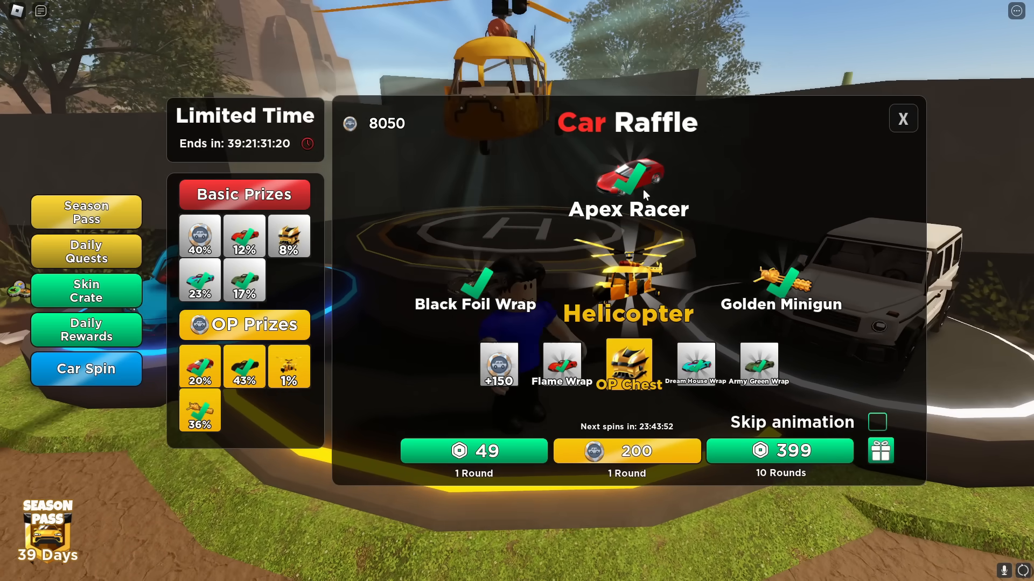
Step: Leave the Car Raffle and bring up the Skin Crate prizes from the left menu
left_click(86, 291)
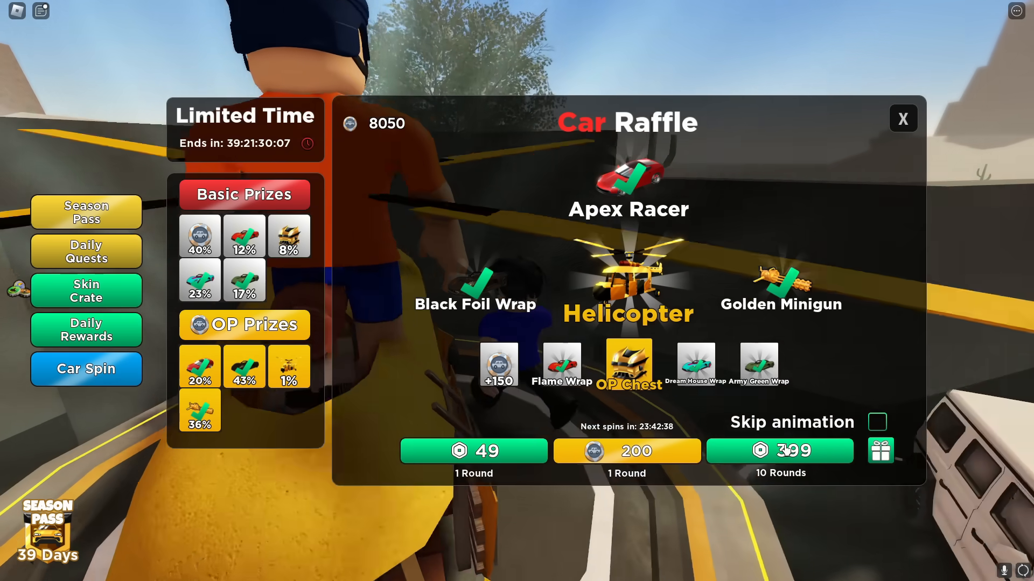
left_click(86, 291)
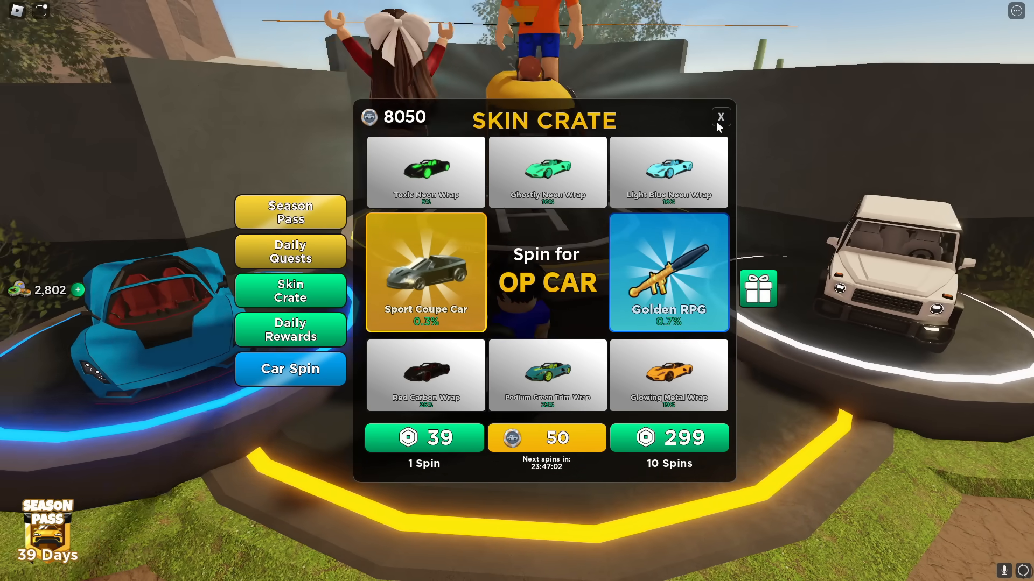
Step: Close the skin crate and walk into the Garage to see owned cars
left_click(720, 116)
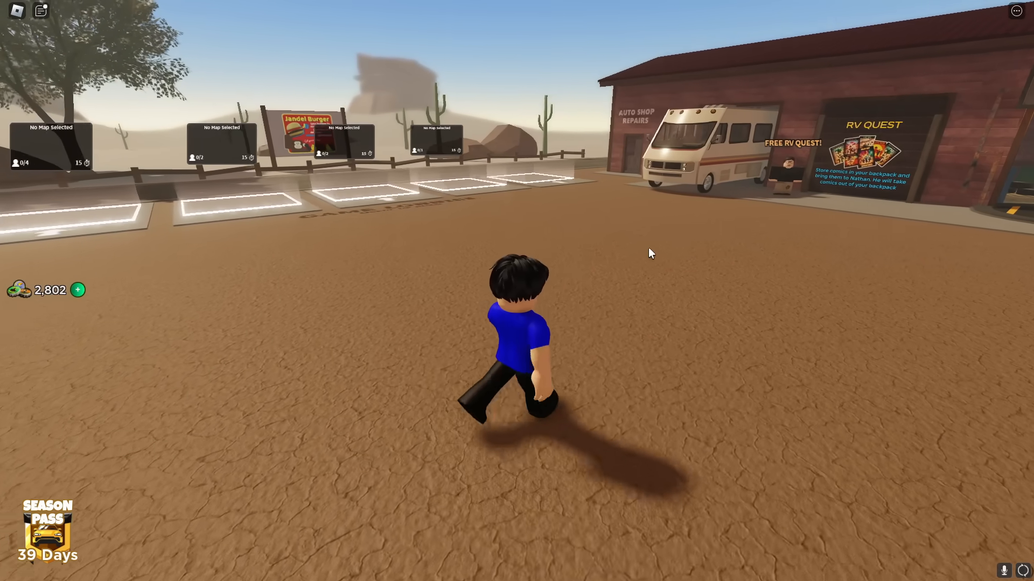
key("w")
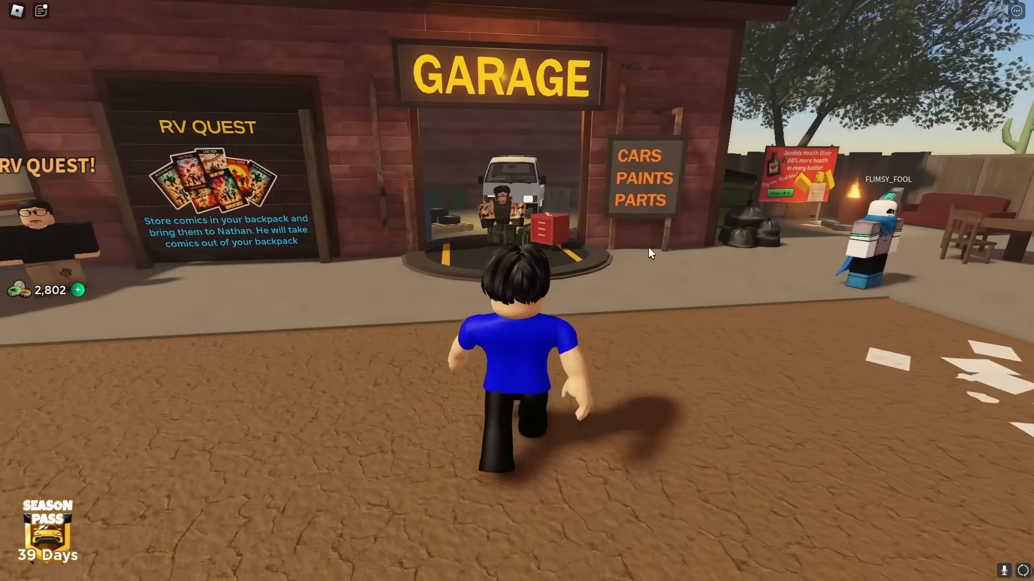
key("w")
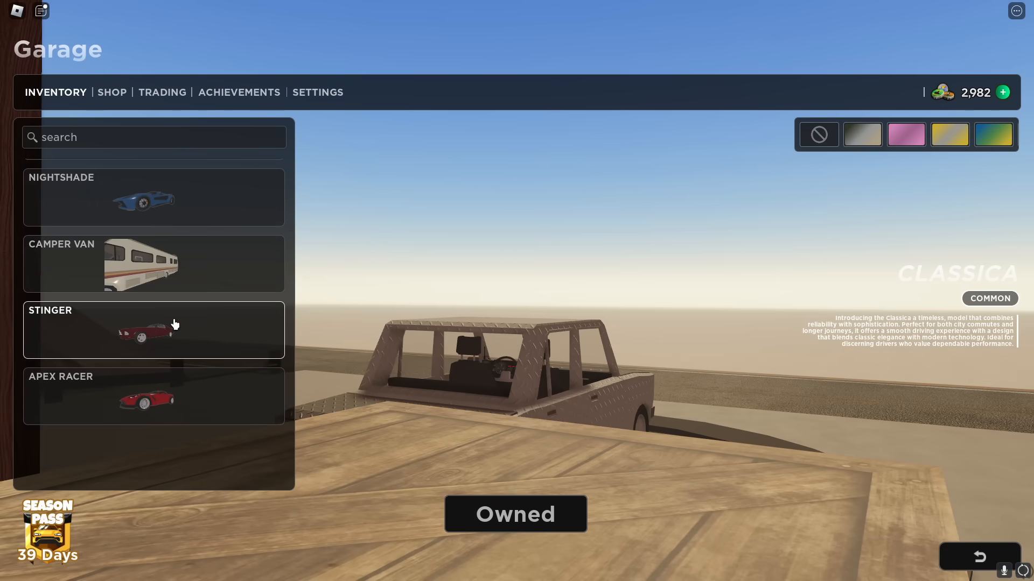
Step: Select the Apex Racer in the inventory and equip it
left_click(154, 395)
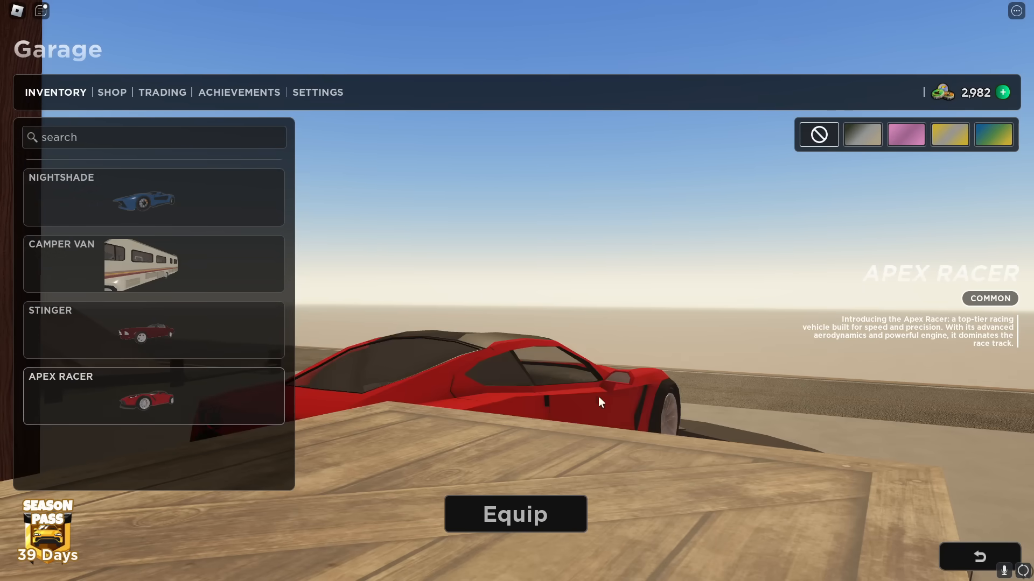
left_click(515, 514)
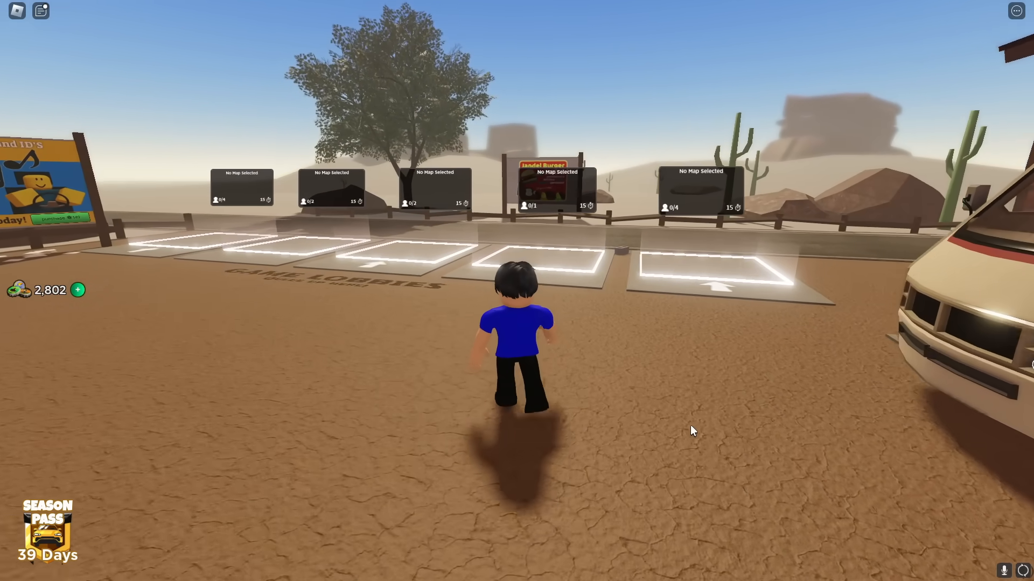
Step: Step onto a lobby pad, choose The Plains map and lower the player count
key("w")
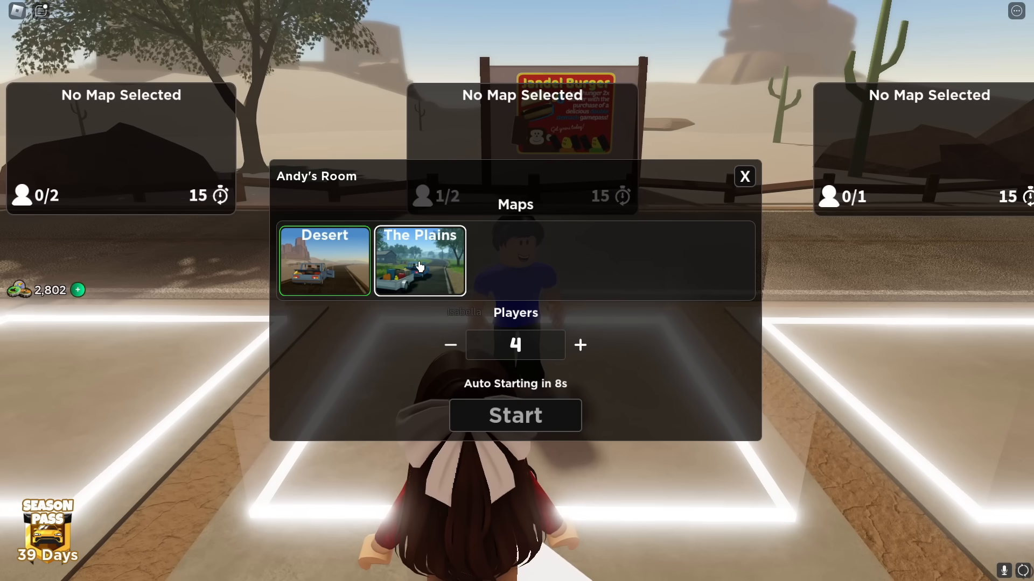
left_click(418, 261)
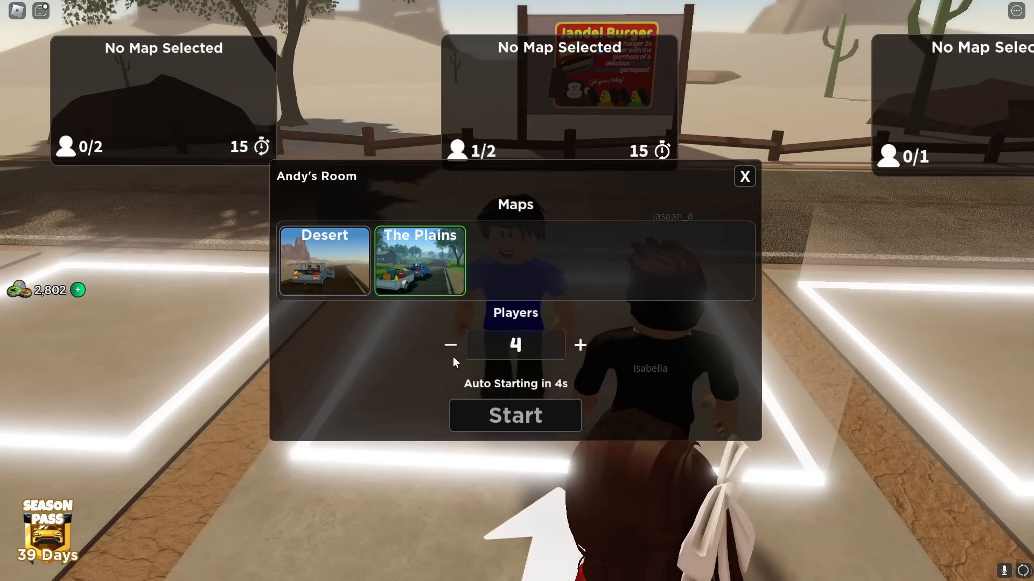
left_click(514, 416)
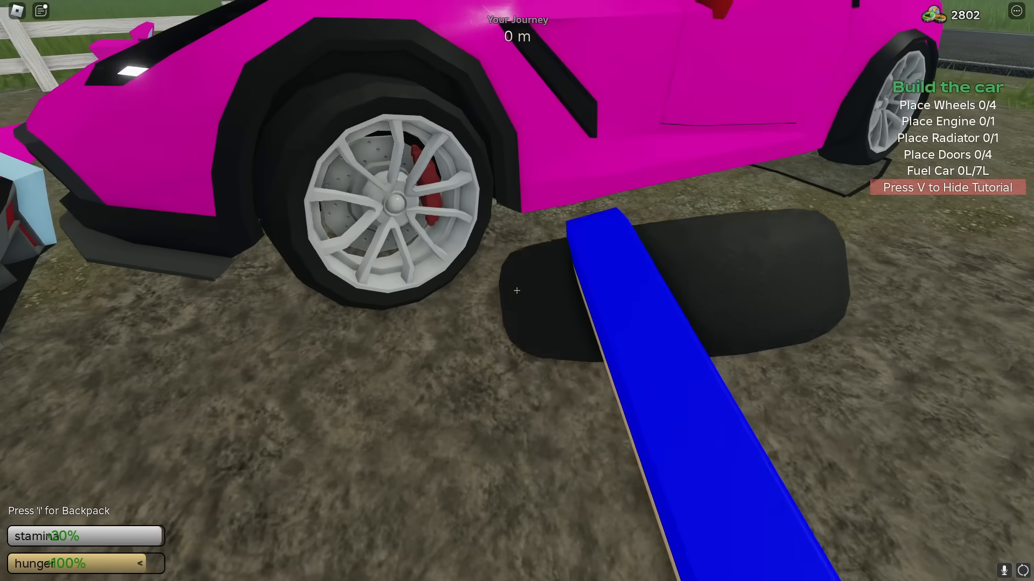
mouse_move(516, 289)
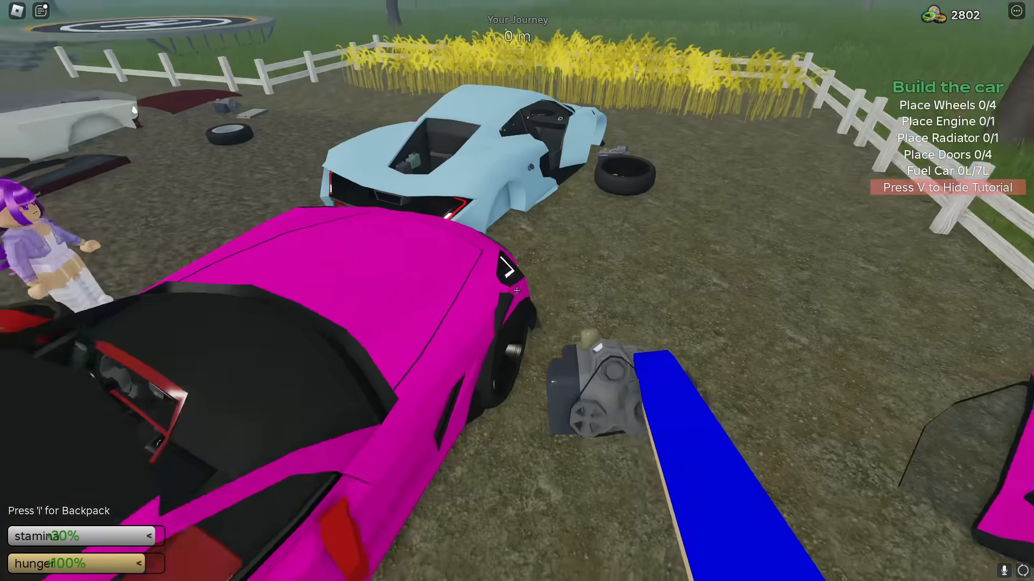
mouse_move(517, 290)
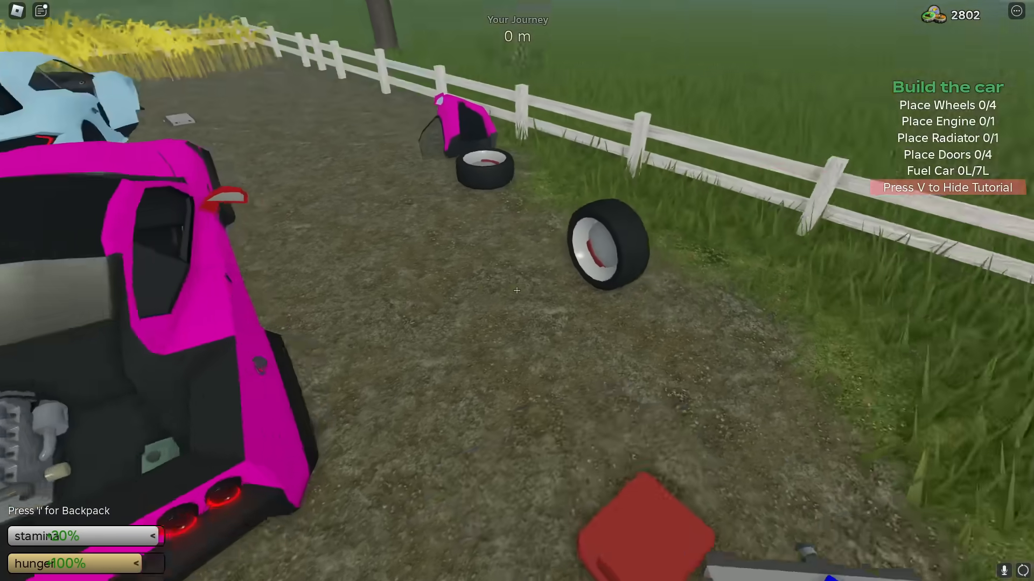
mouse_move(516, 290)
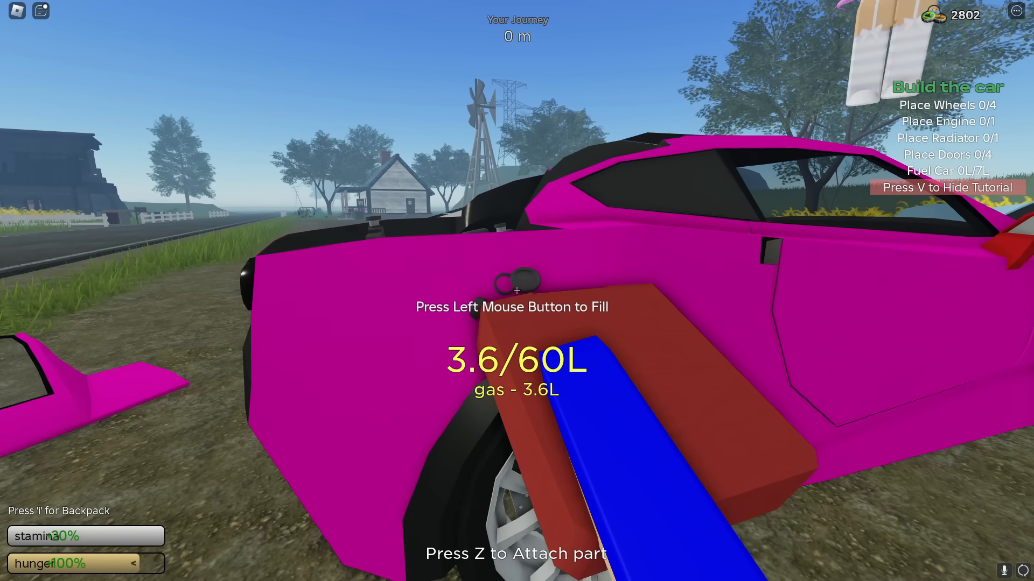
Step: Pour gas from the red can into the pink car's tank past 6 L of 60
left_click(517, 290)
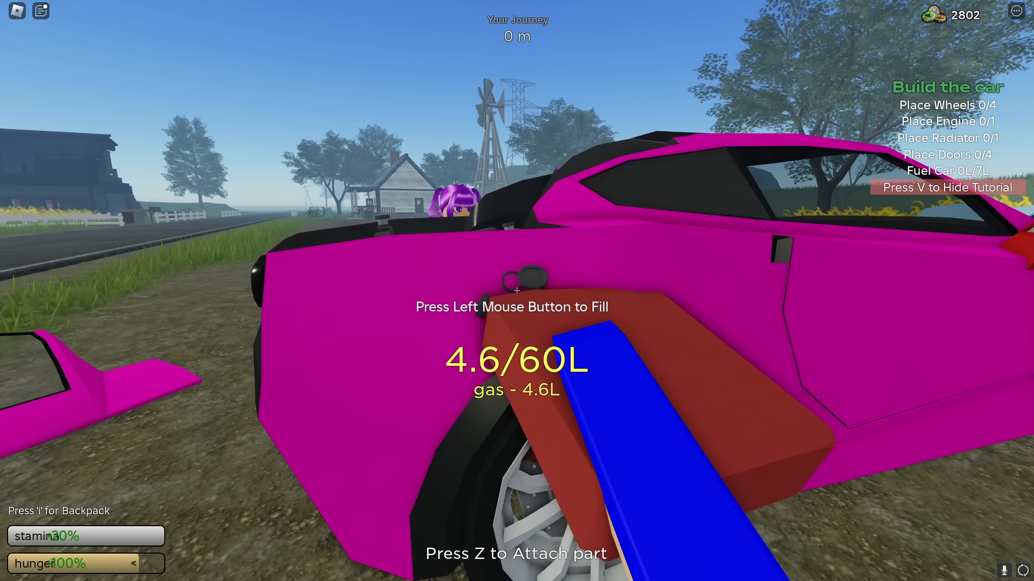
left_click(515, 290)
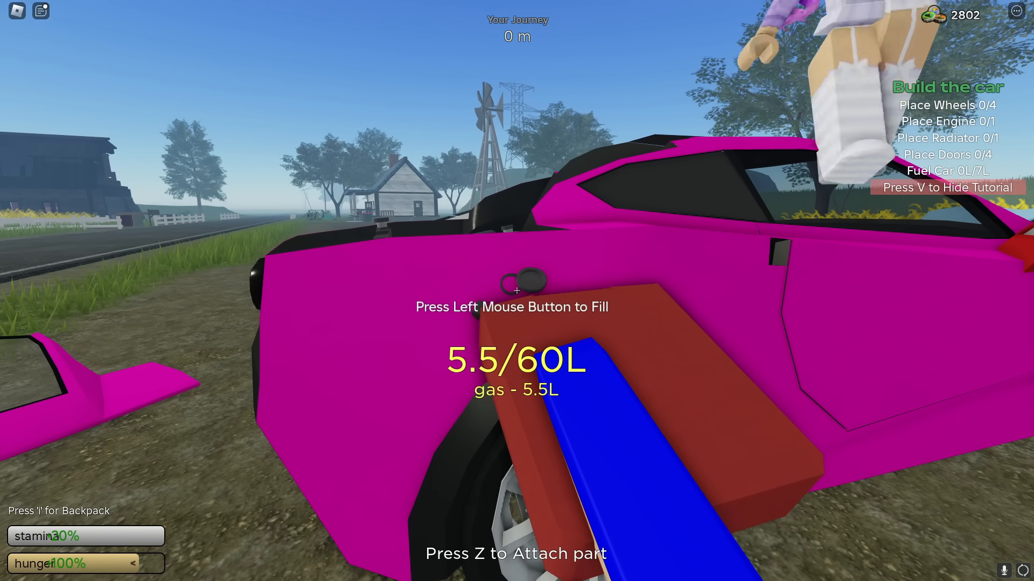
left_click(515, 288)
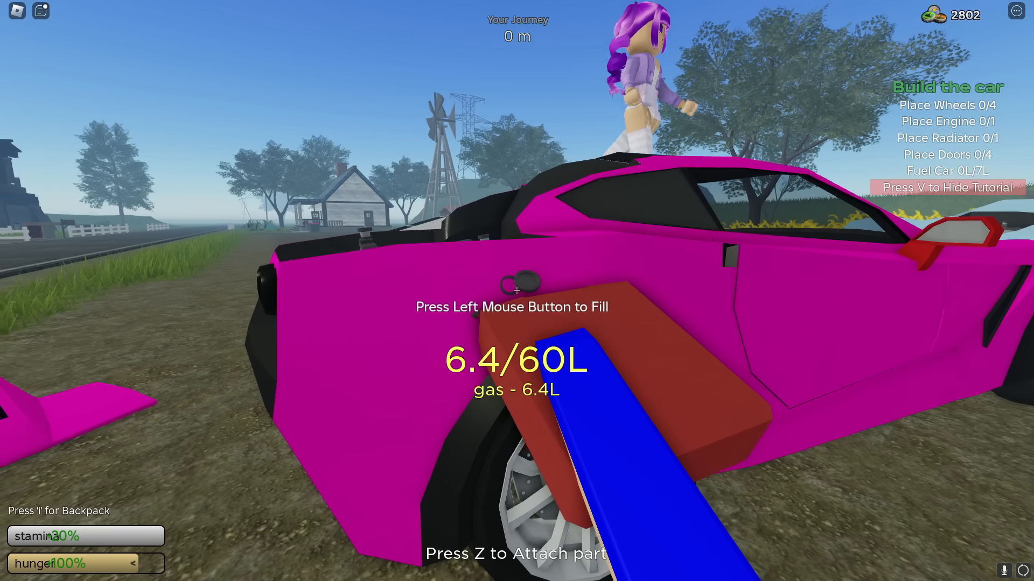
left_click(517, 289)
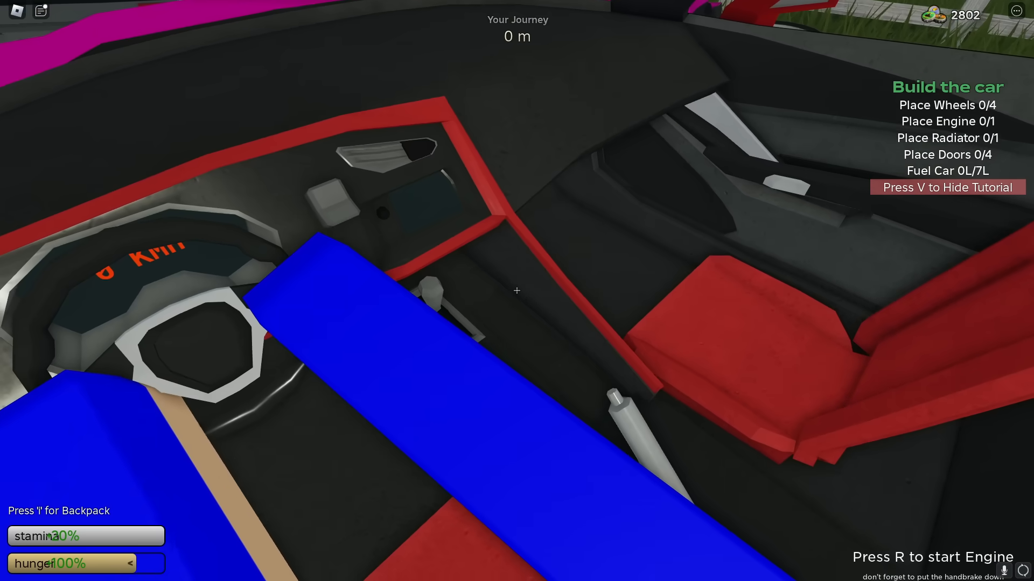
mouse_move(517, 291)
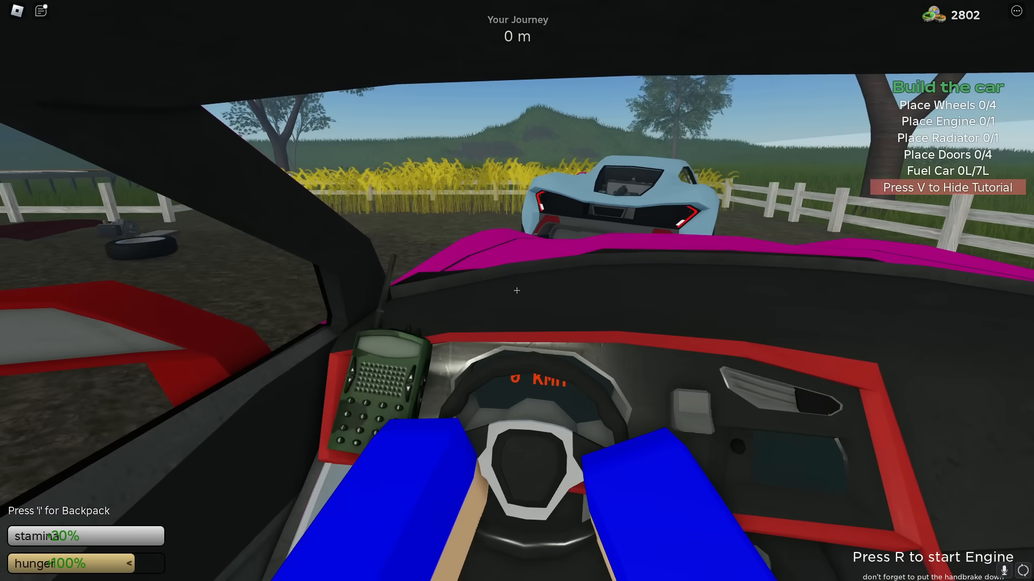
mouse_move(517, 290)
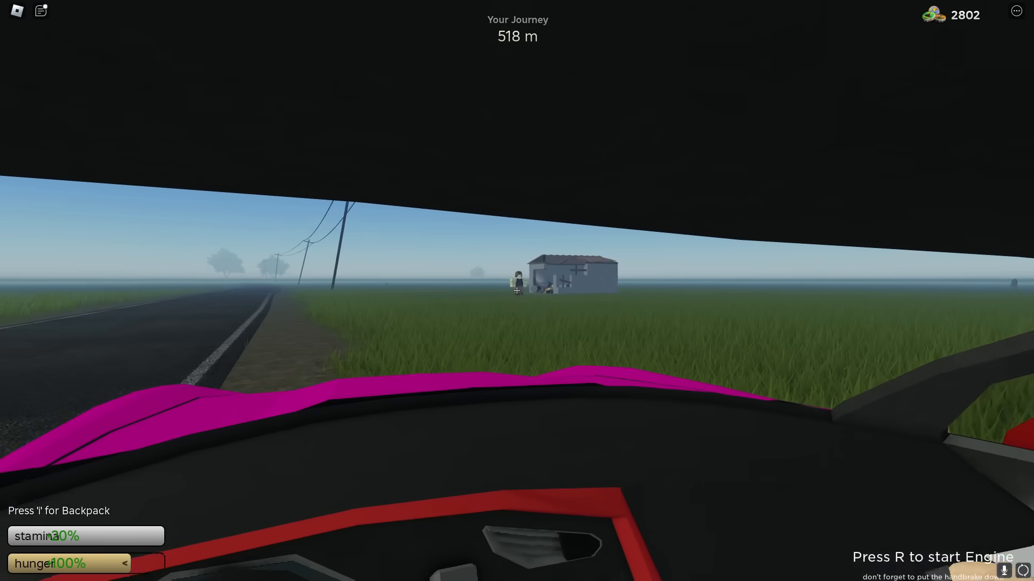
mouse_move(517, 290)
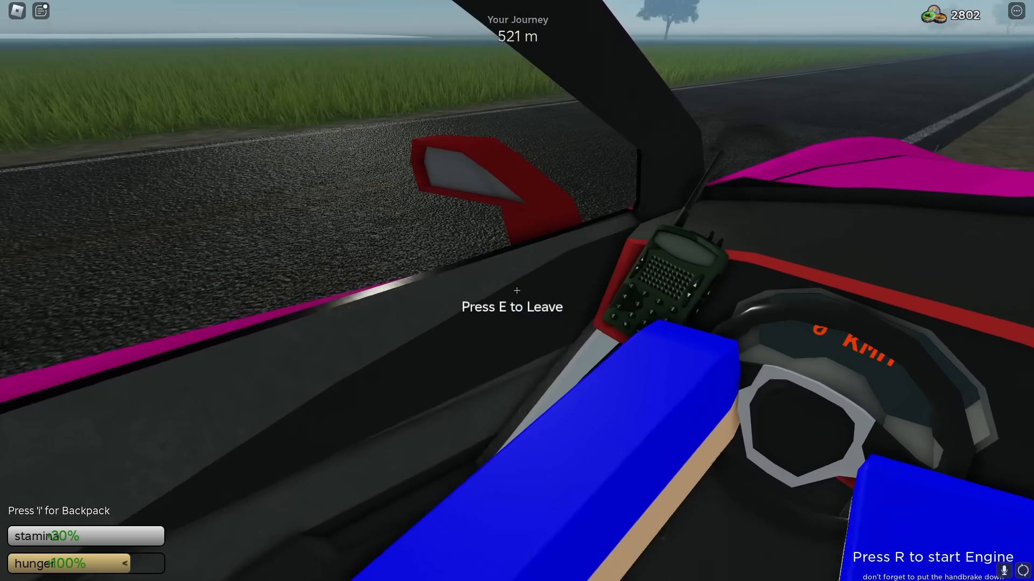
Step: Get out of the car near 530 m and grab the minigun lying on the road
key("e")
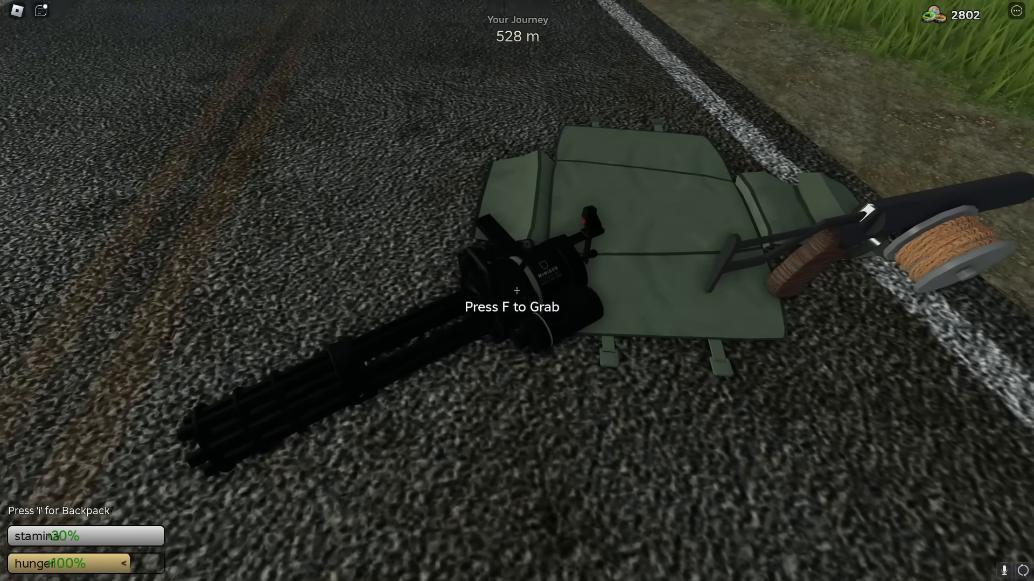
key("f")
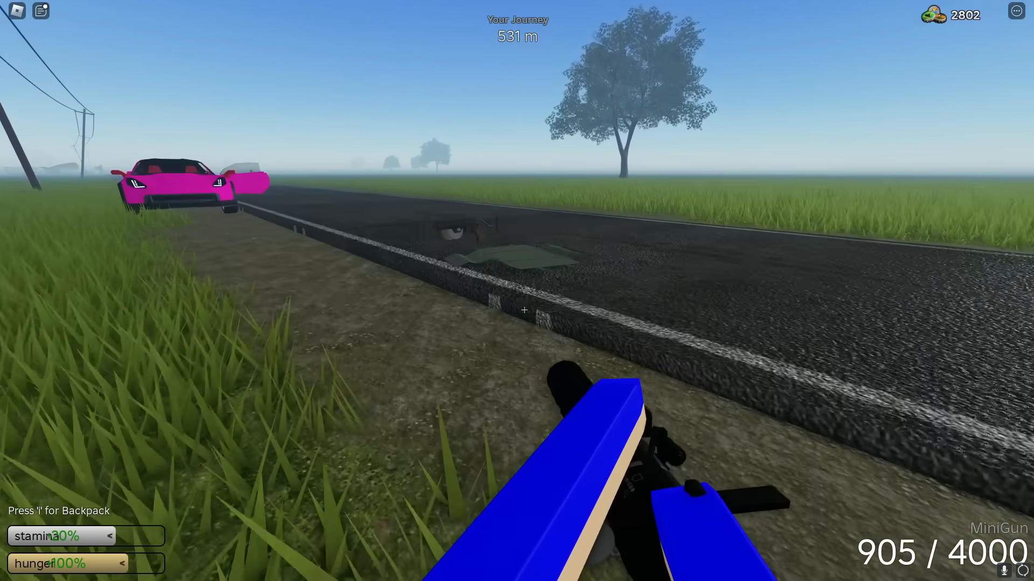
mouse_move(517, 289)
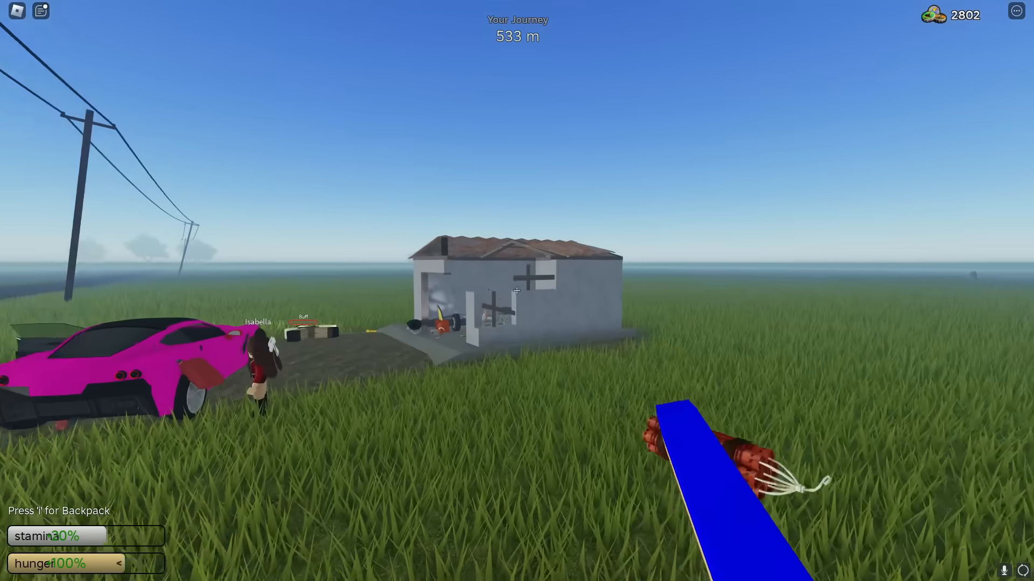
mouse_move(516, 290)
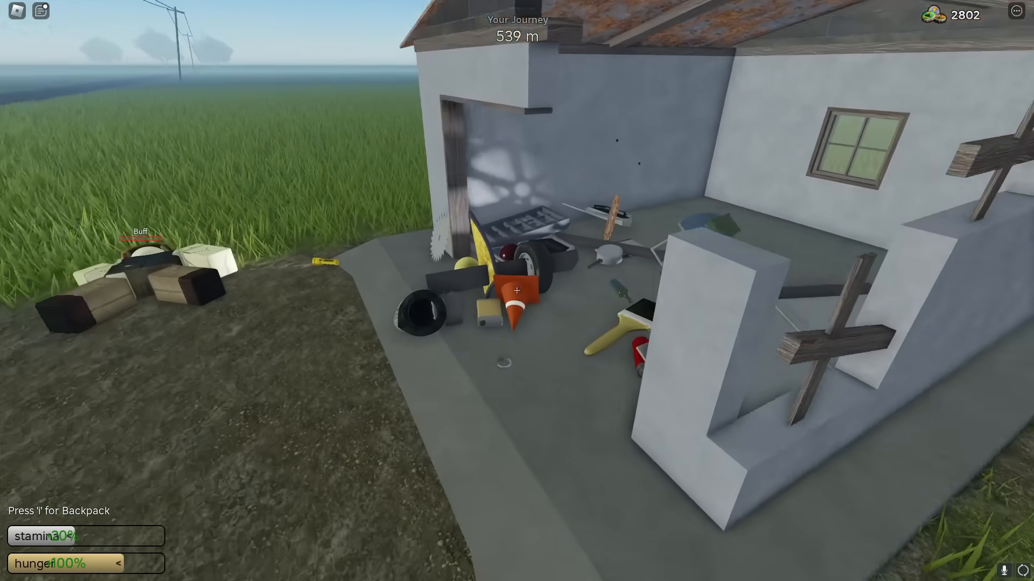
mouse_move(517, 290)
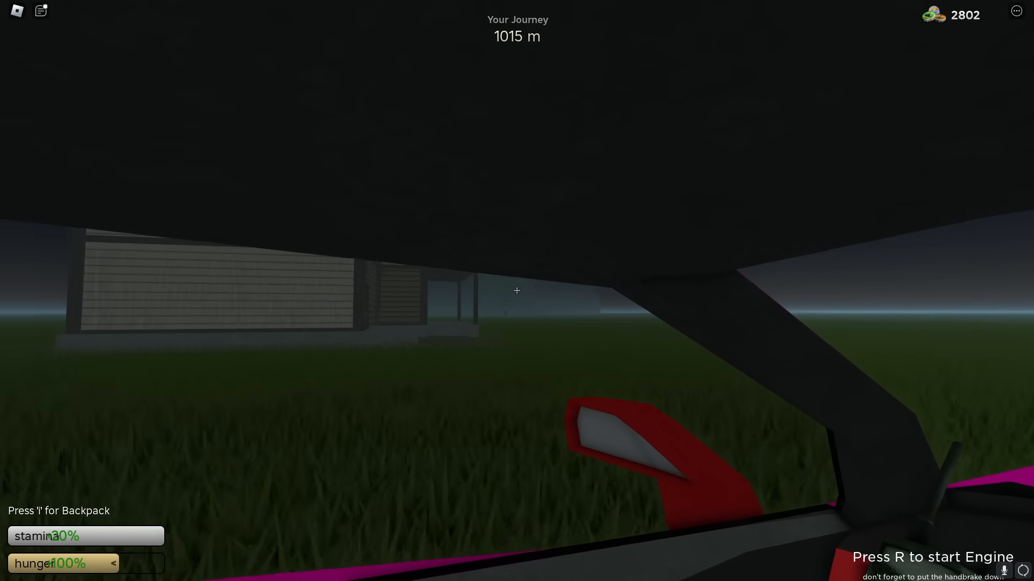
mouse_move(517, 290)
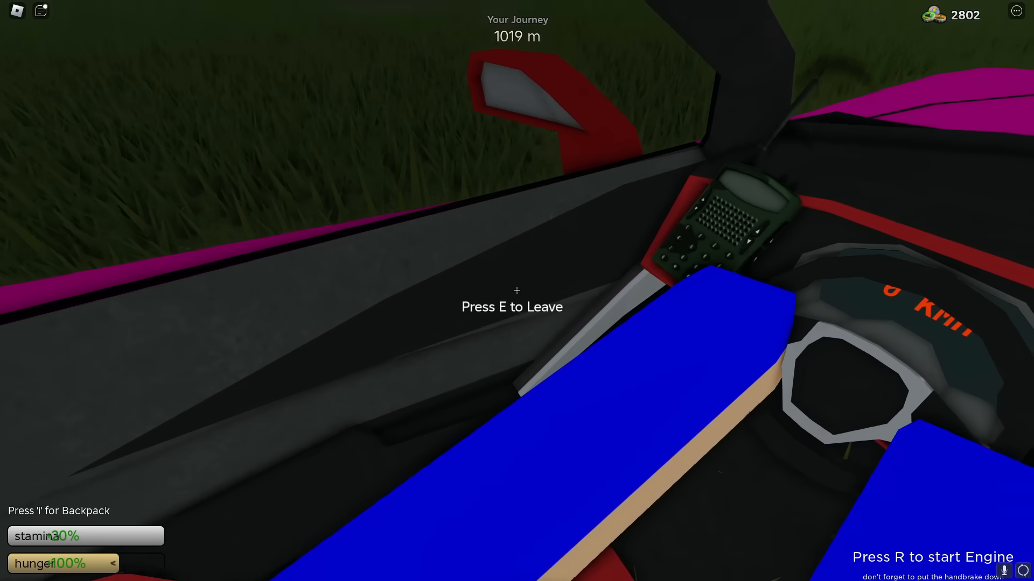
Step: Get out of the car at the house near 1,000 m to search for supplies
key("e")
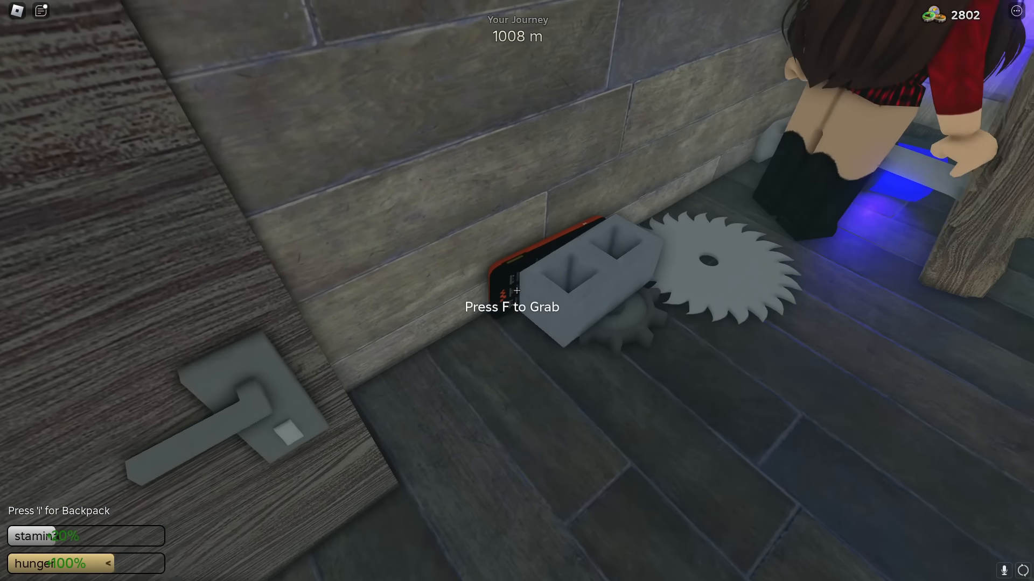
mouse_move(517, 291)
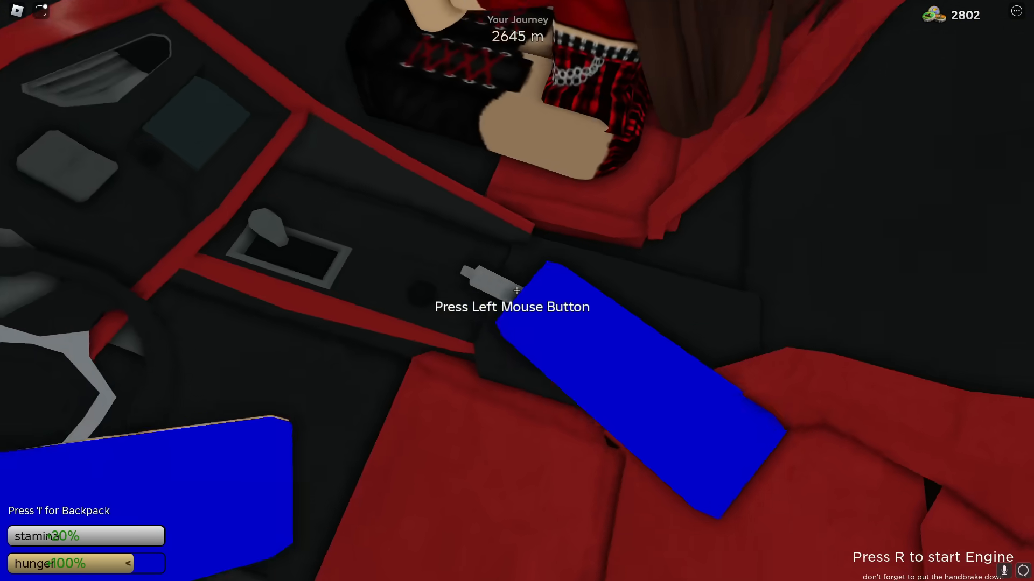
Step: Set the handbrake after parking the Apex Racer at about 2,648 m
left_click(516, 289)
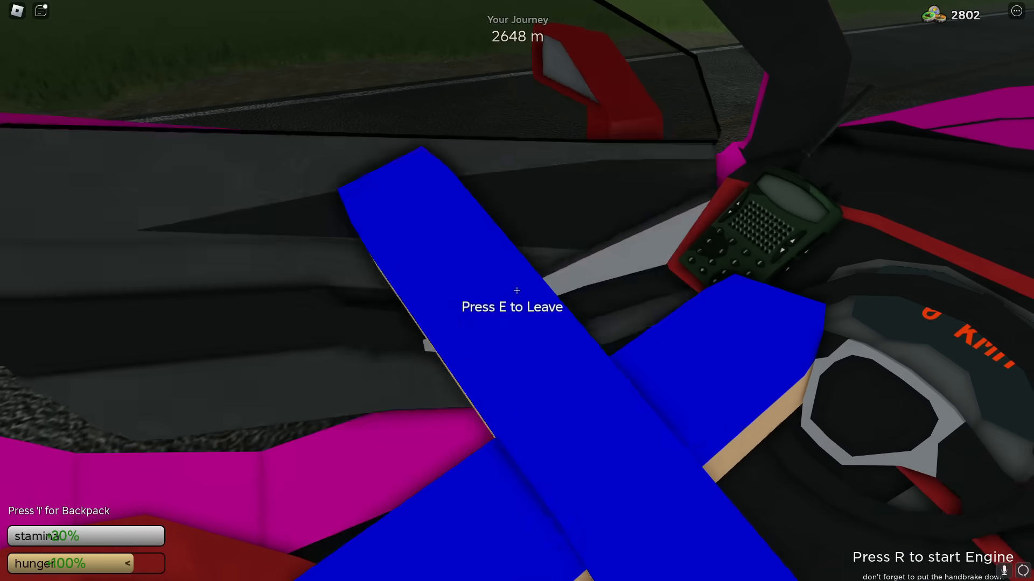
Step: Exit the parked car and confirm buying the emergency gas resupply over the radio
key("e")
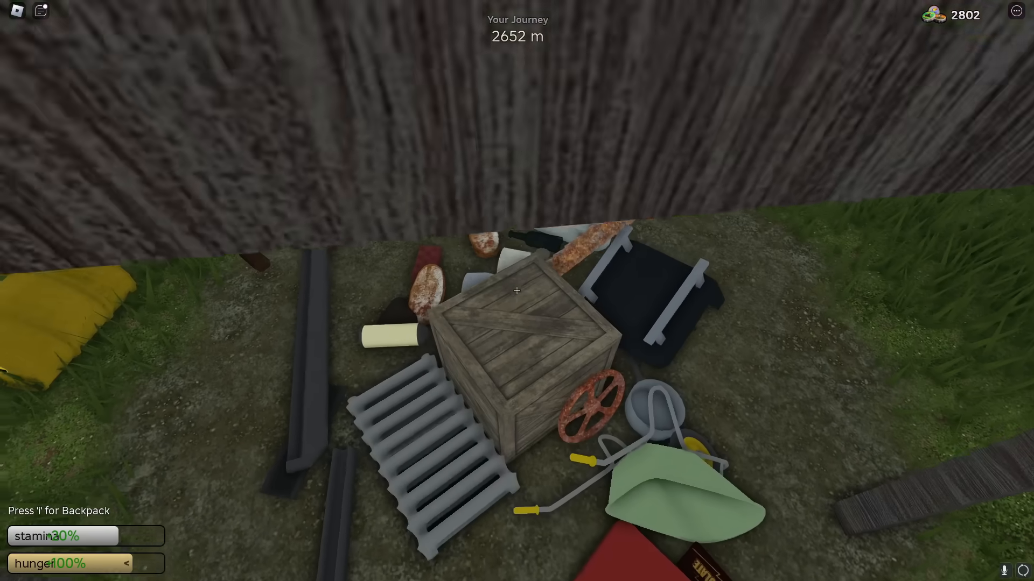
mouse_move(517, 291)
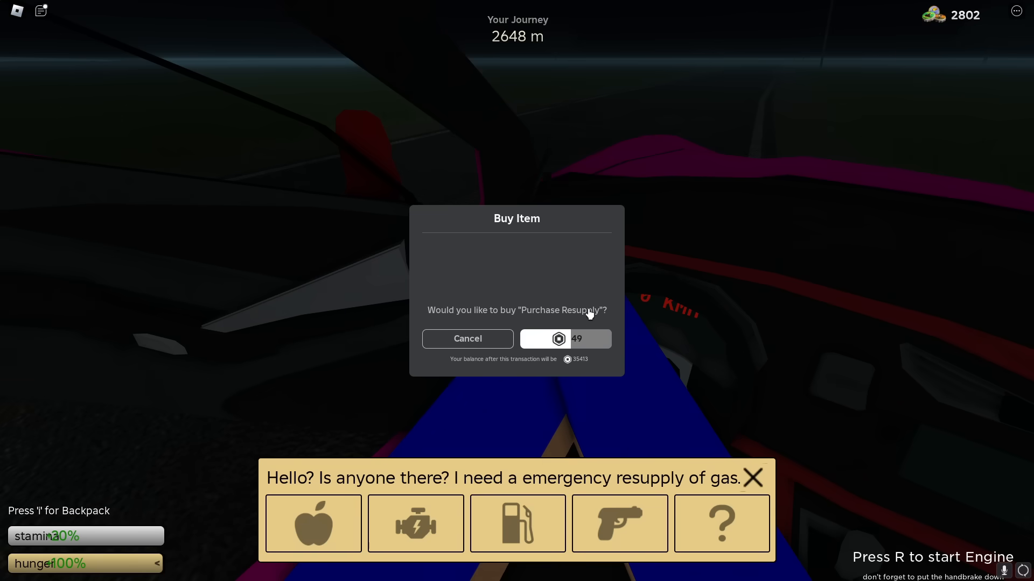
left_click(564, 339)
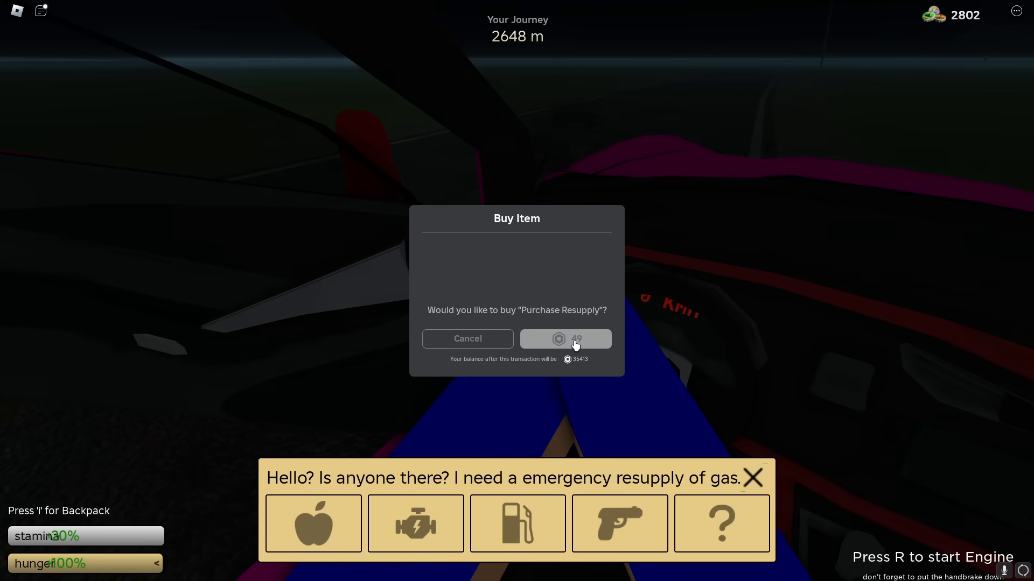
left_click(563, 339)
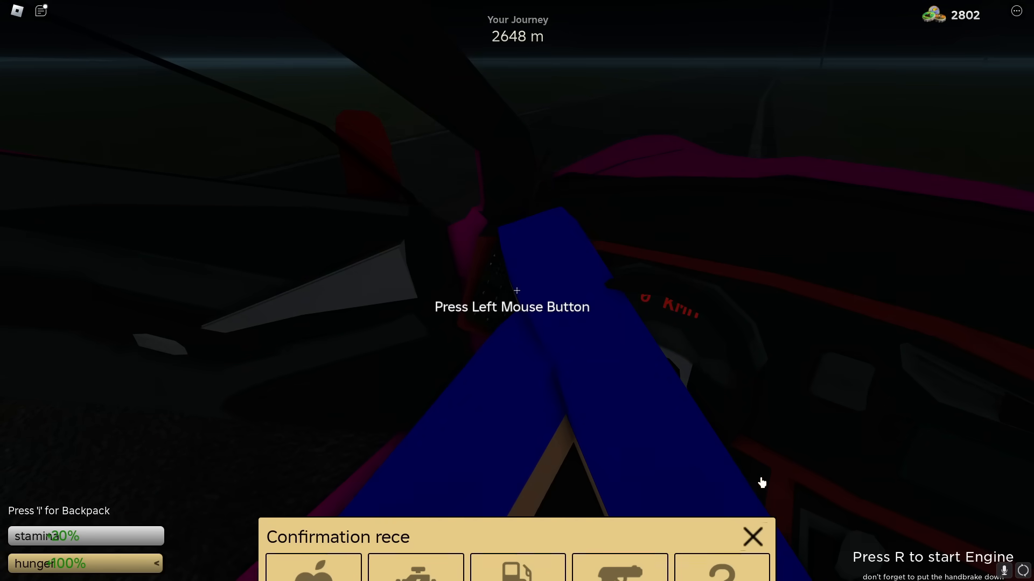
left_click(752, 537)
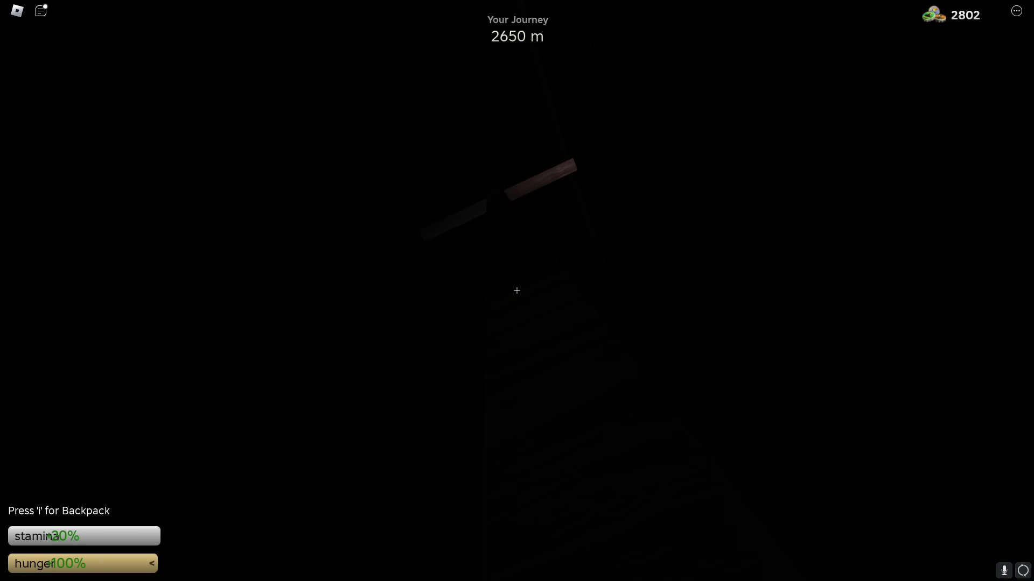
mouse_move(517, 291)
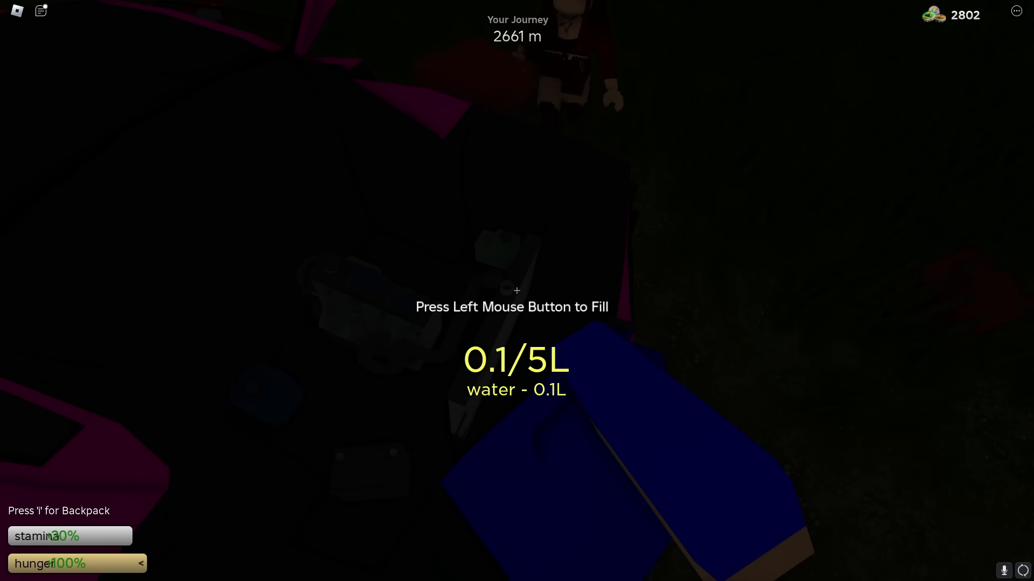
Step: Pour water into the car's nearly empty radiator during the night stop
left_click(516, 307)
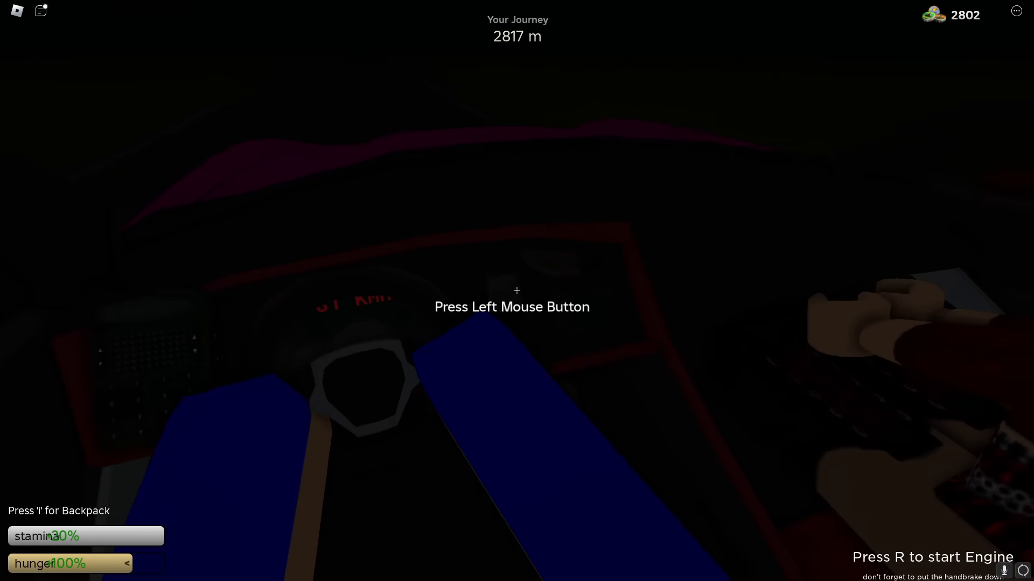
Step: Start the engine to drive on through the dark from about 2,800 m
left_click(515, 291)
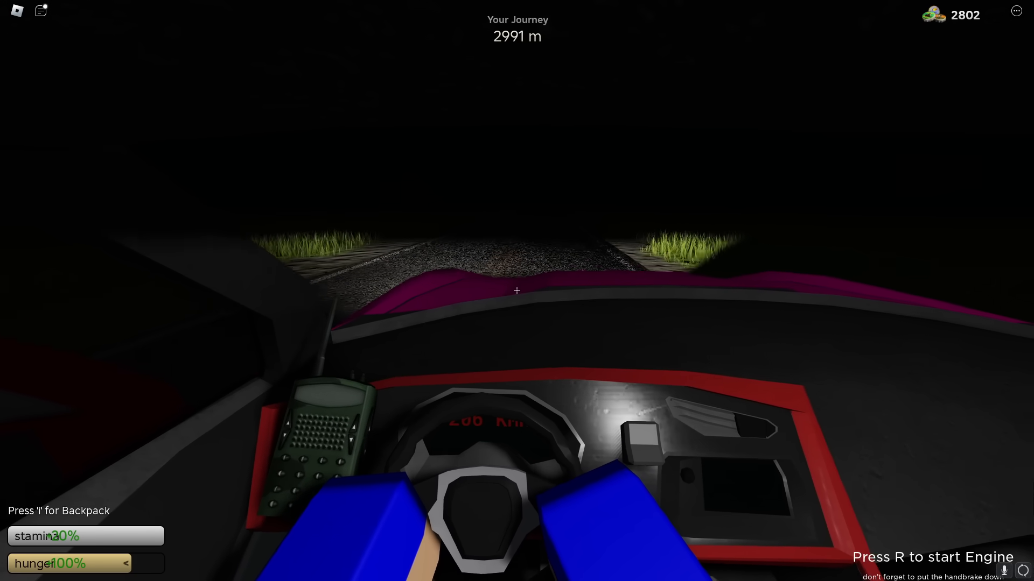
mouse_move(515, 291)
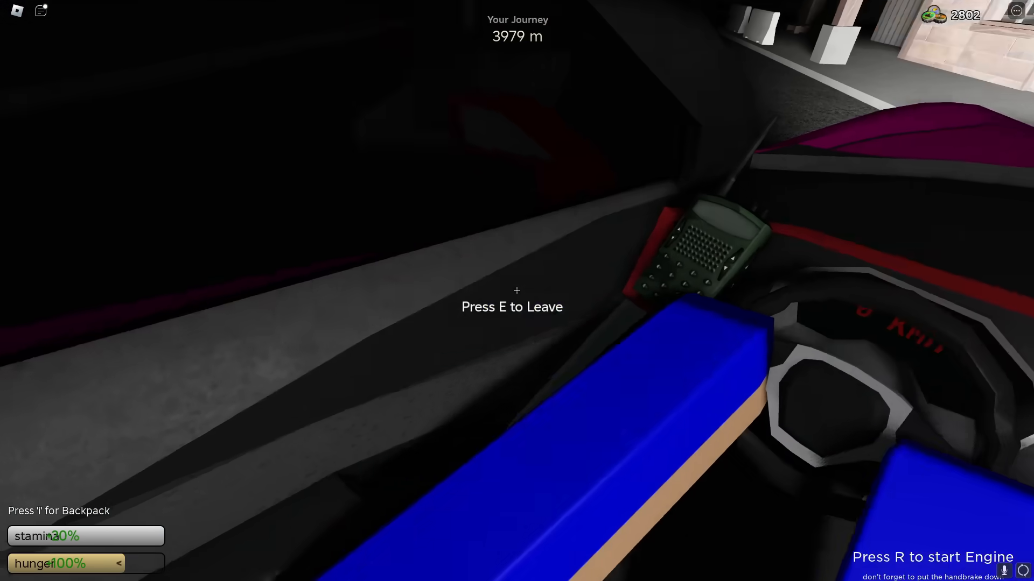
Step: Leave the car at the building near 3,975 m and grab the item lying beside it
key("e")
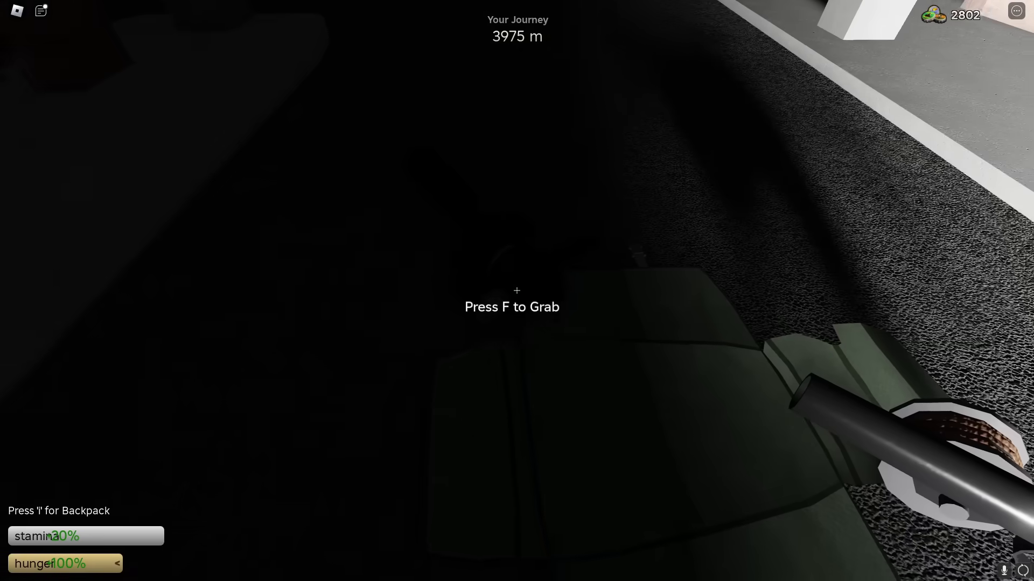
key("f")
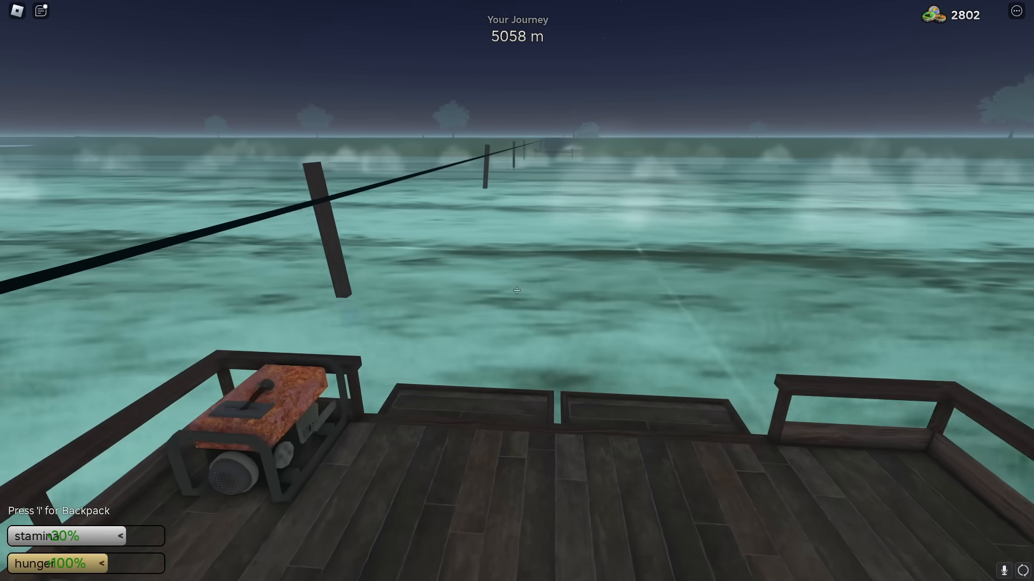
mouse_move(517, 289)
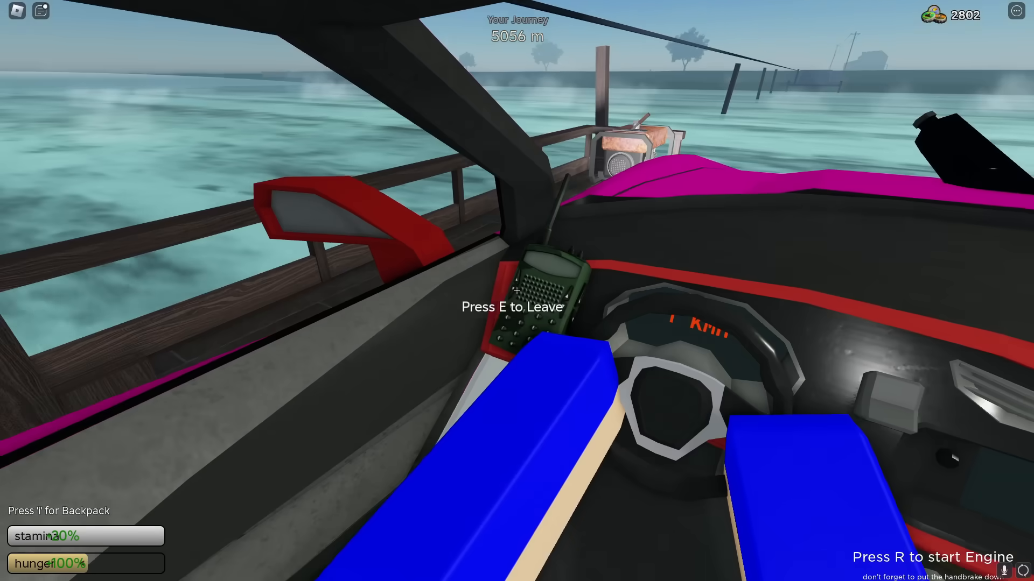
Step: Get back into the car after the raft crossing to drive off onto the road
key("e")
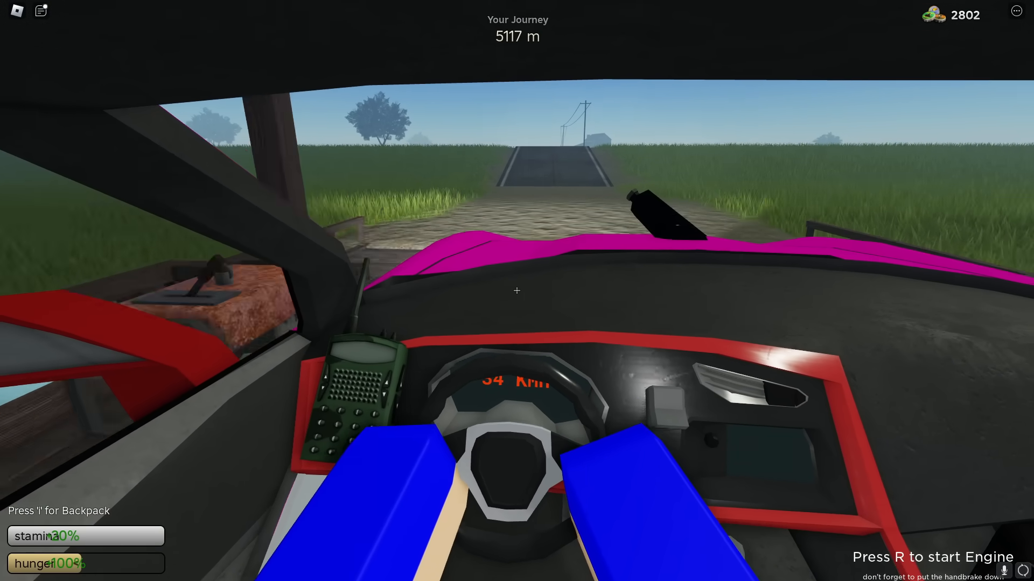
mouse_move(517, 291)
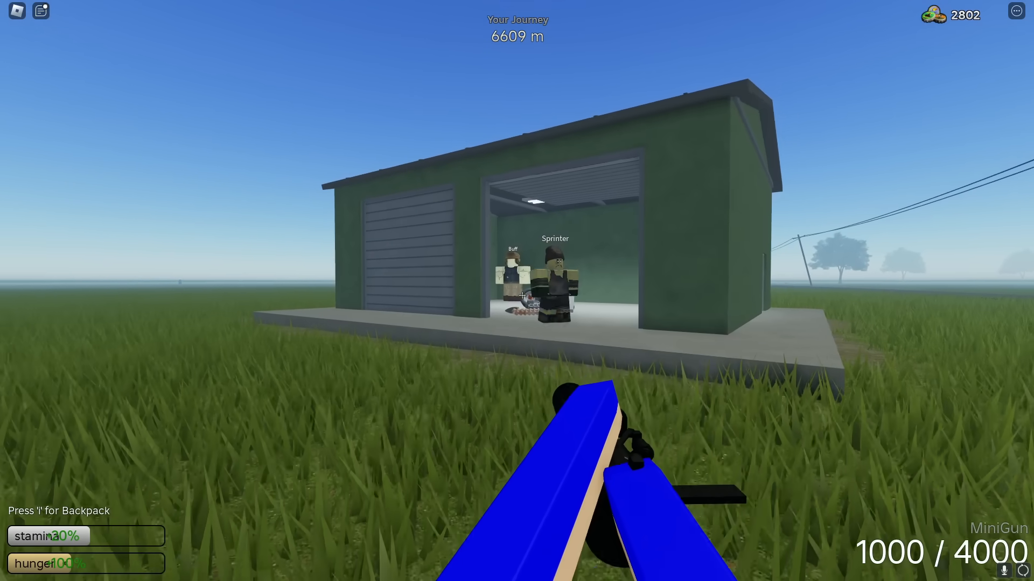
Step: Fire the MiniGun at the NPCs standing in the green garage near 6,600 m
left_click(516, 291)
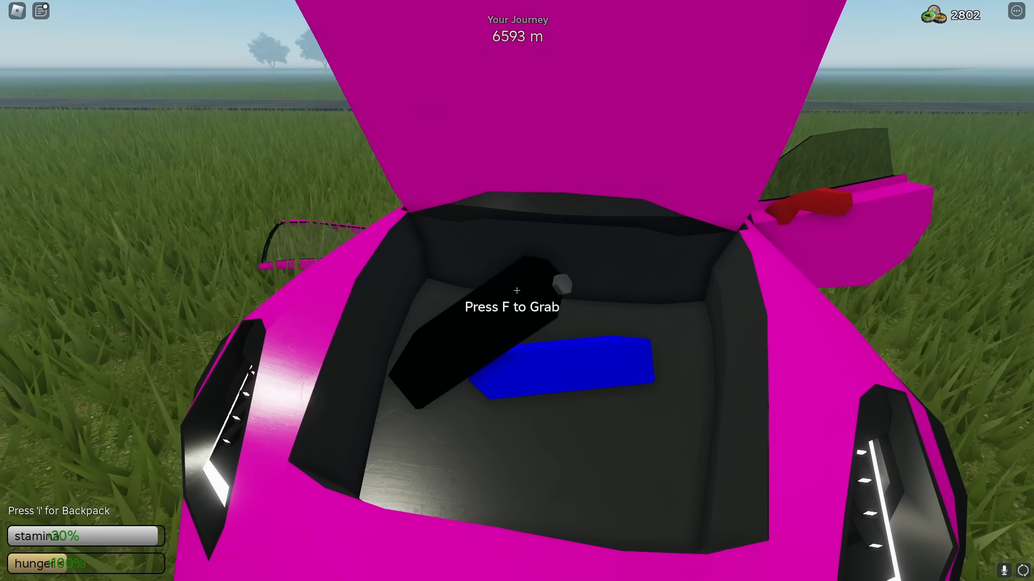
Step: Grab the black container and pour water into the radiator toward 5 L
key("f")
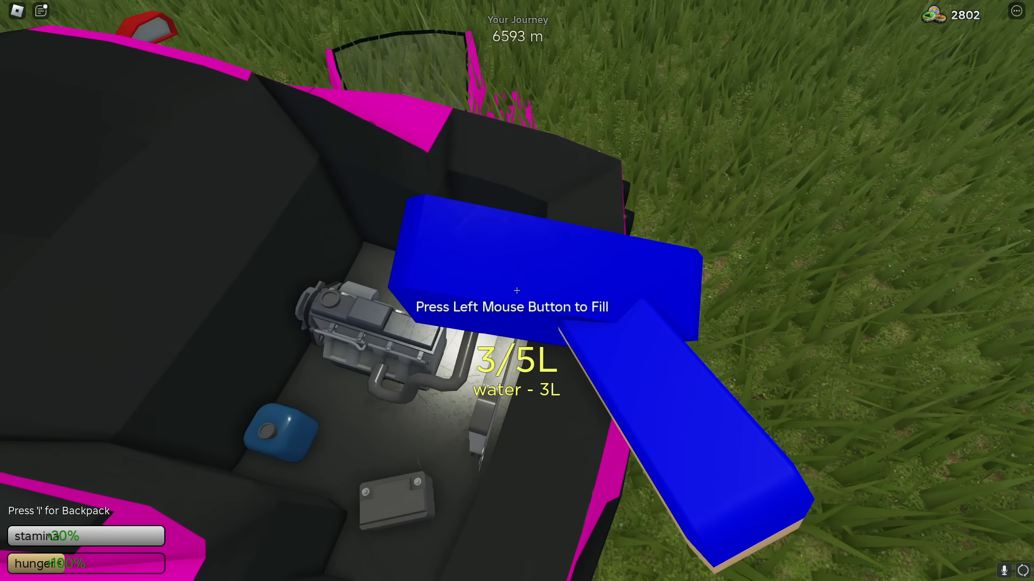
left_click(516, 290)
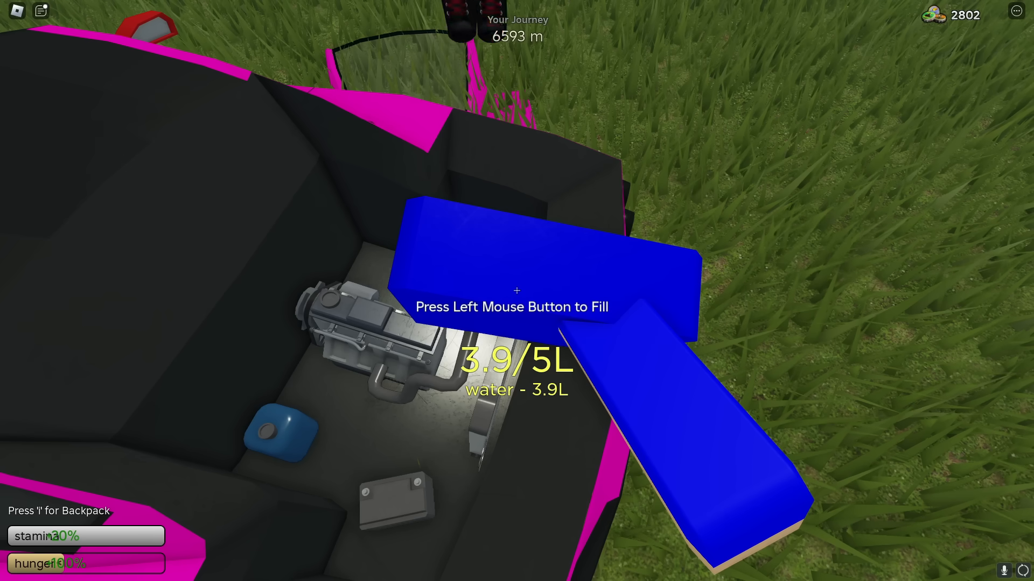
left_click(516, 291)
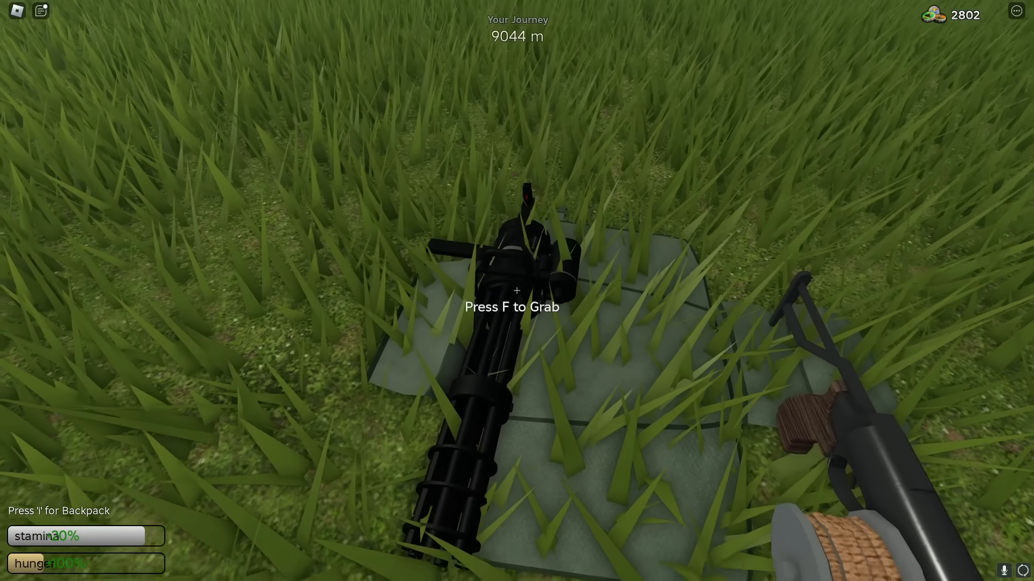
Step: Pick up the minigun lying in the grass past 9,000 m
key("f")
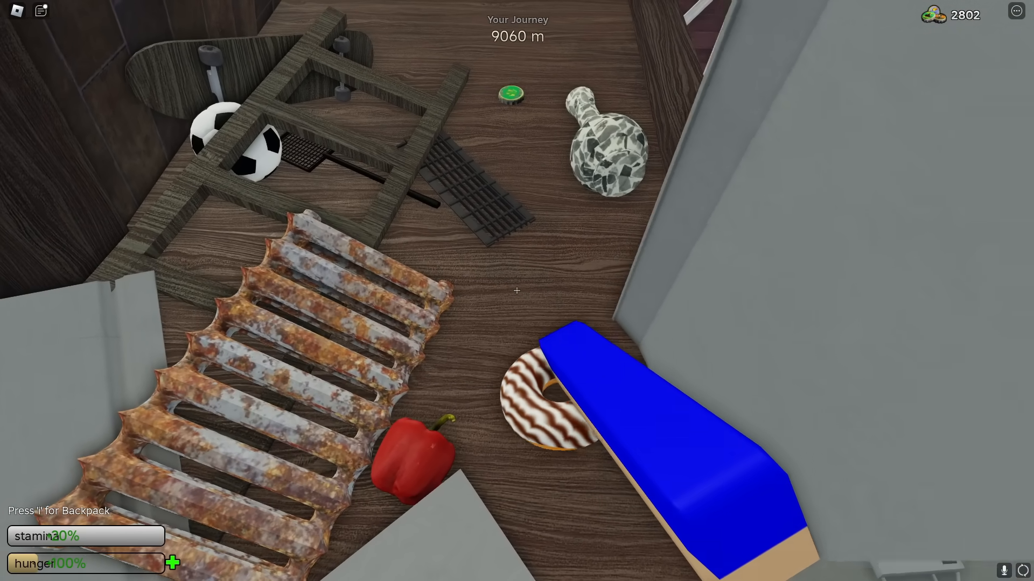
mouse_move(517, 291)
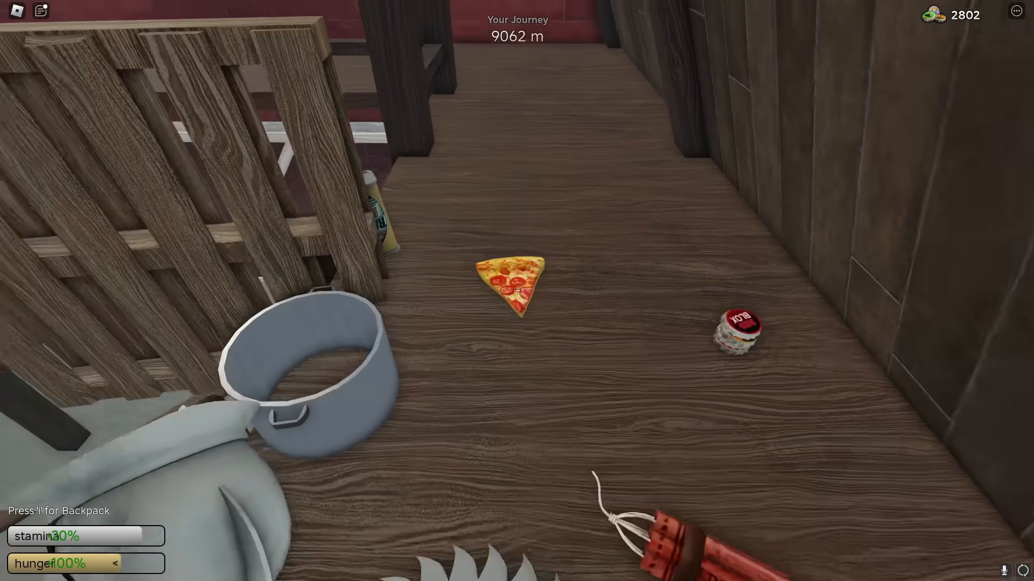
mouse_move(517, 291)
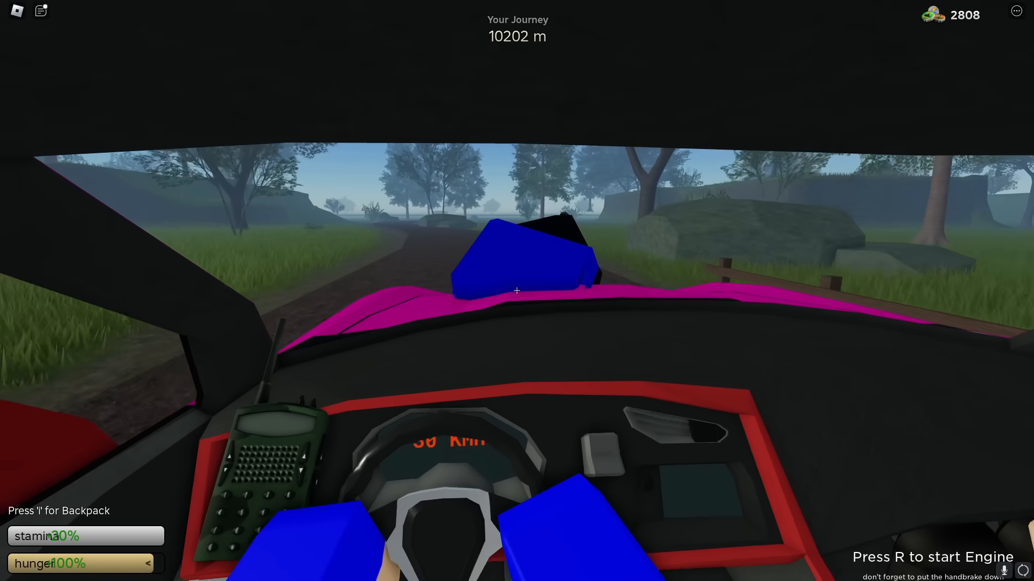
mouse_move(517, 291)
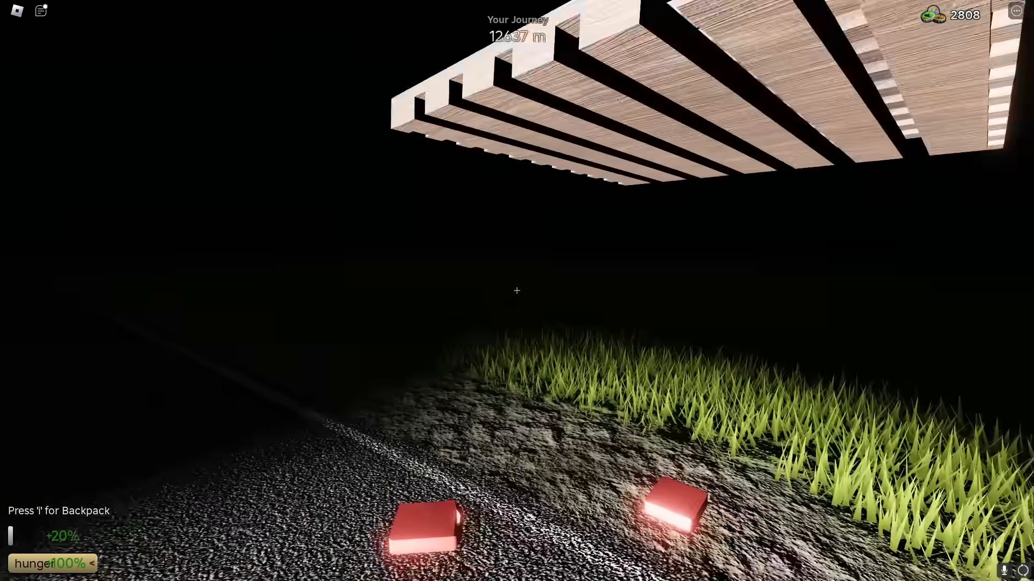
mouse_move(515, 291)
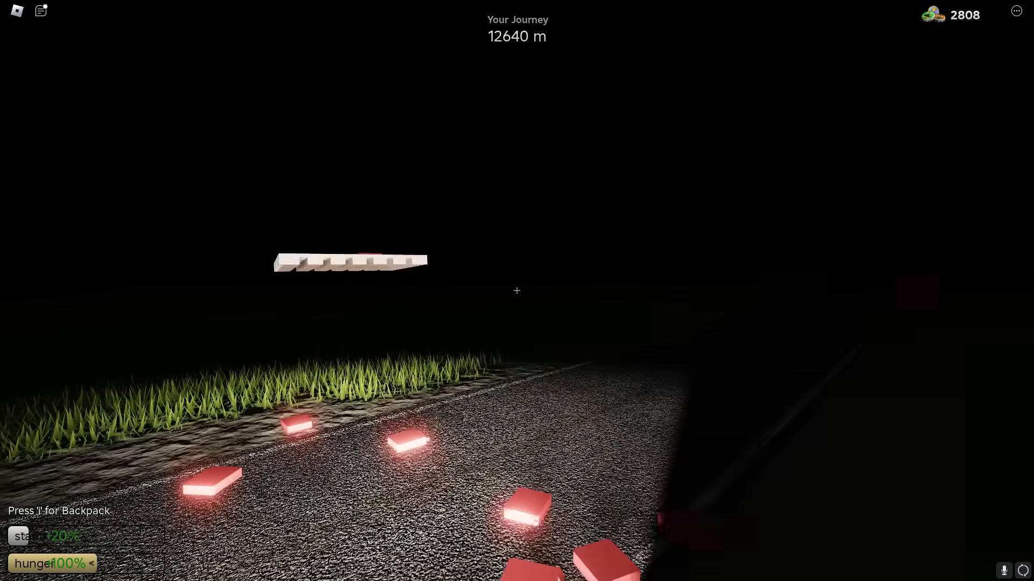